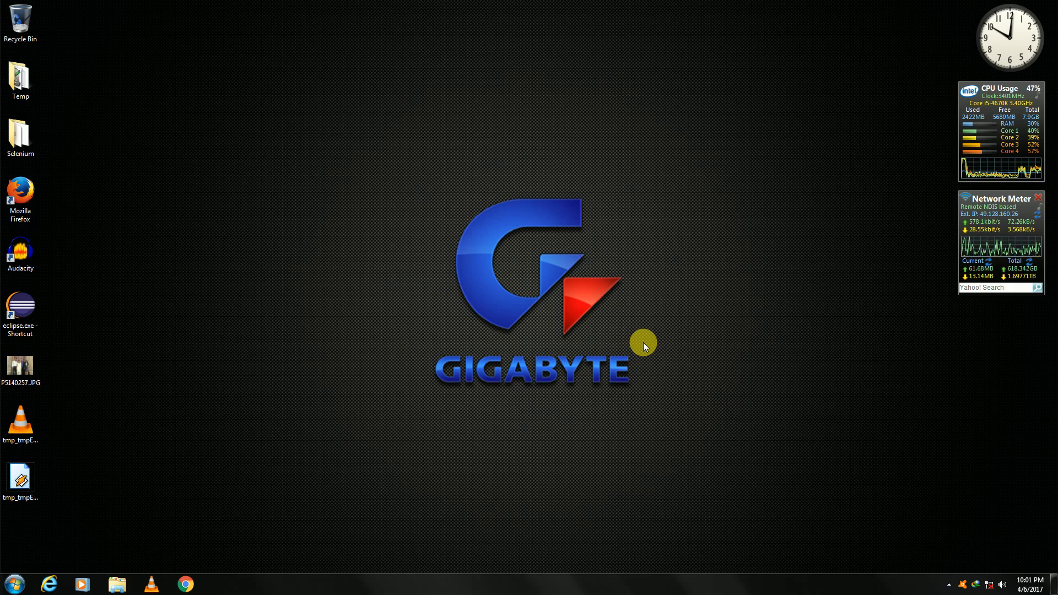
- Launch Mozilla Firefox from its desktop shortcut
click(21, 195)
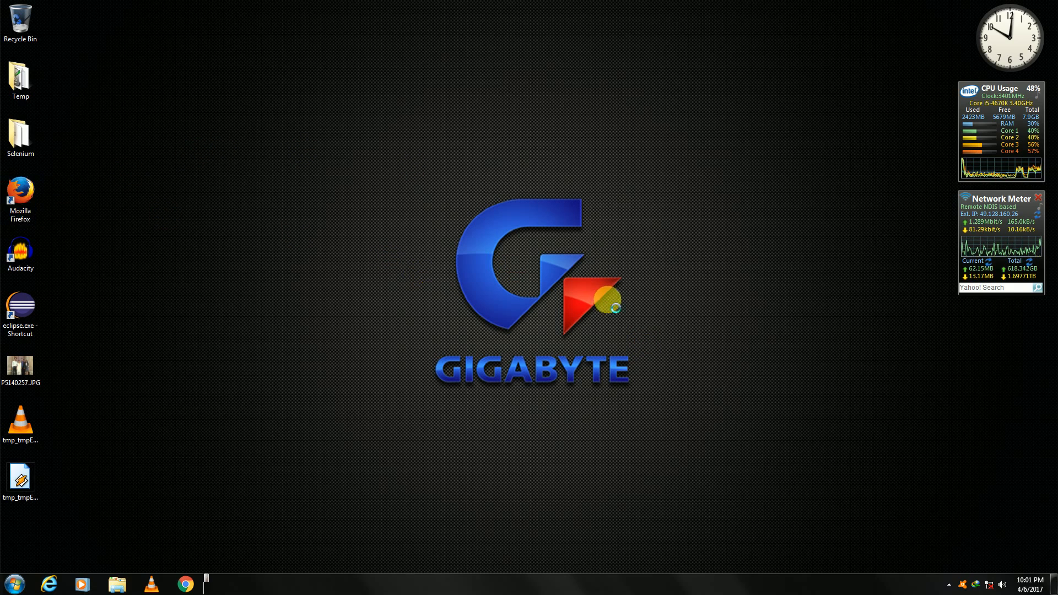
- Google 'selenium' and open the Selenium - Web Browser Automation result
click(20, 194)
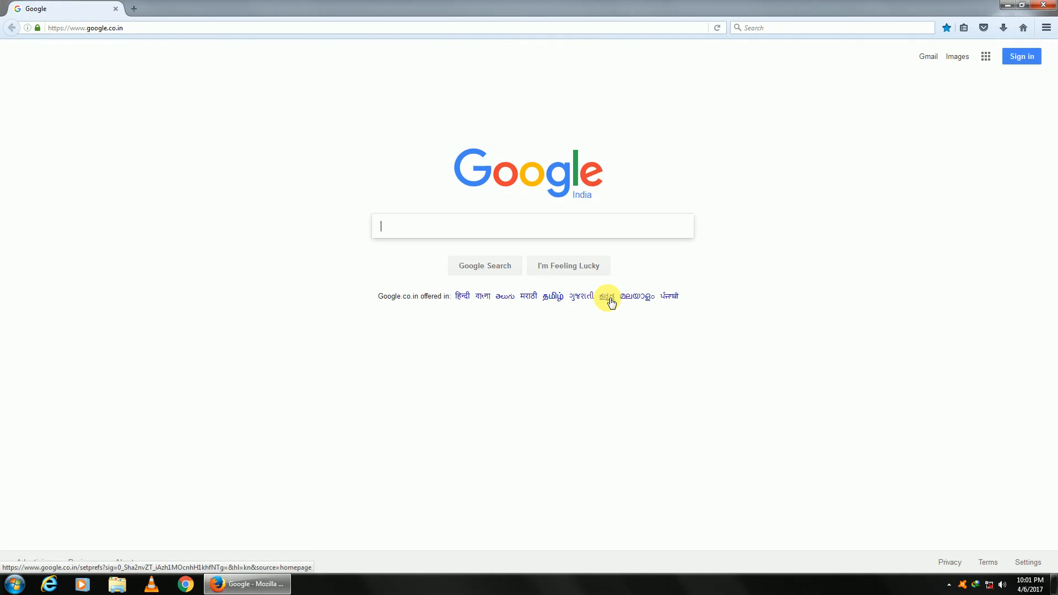
mouse_move(511, 241)
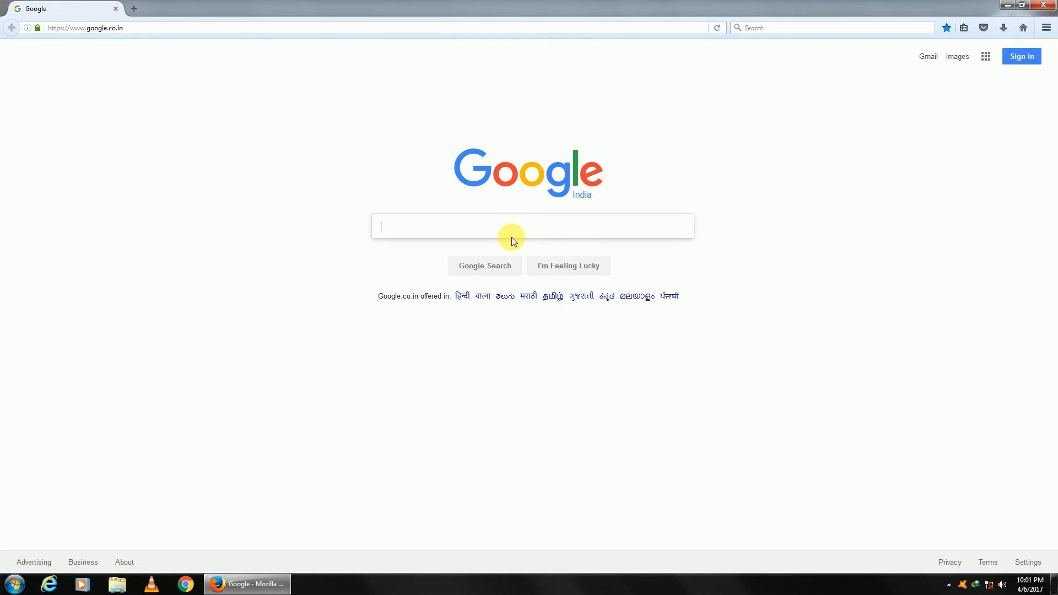
text(selenium)
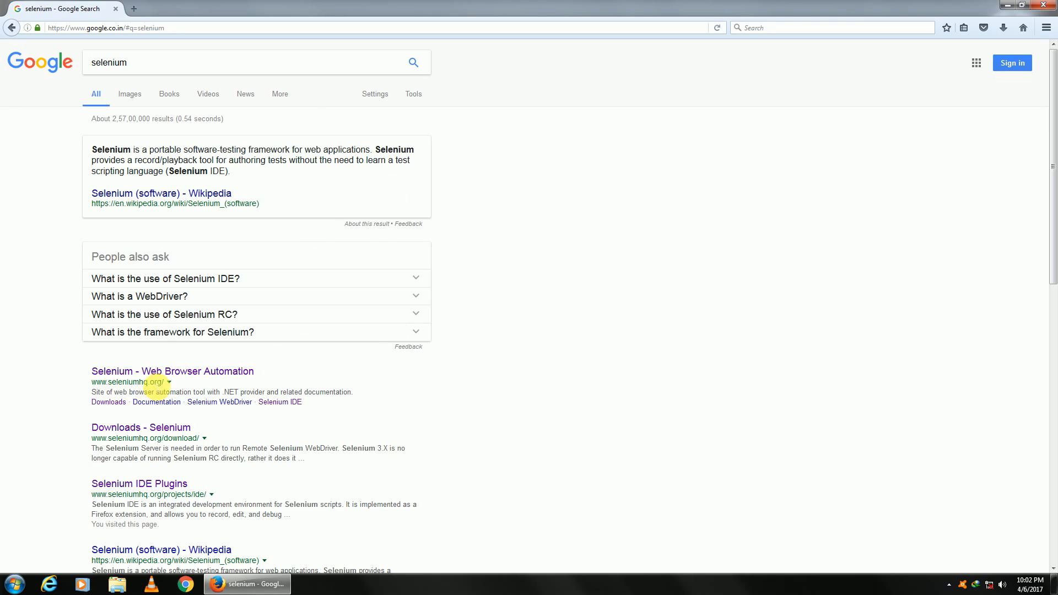
click(172, 371)
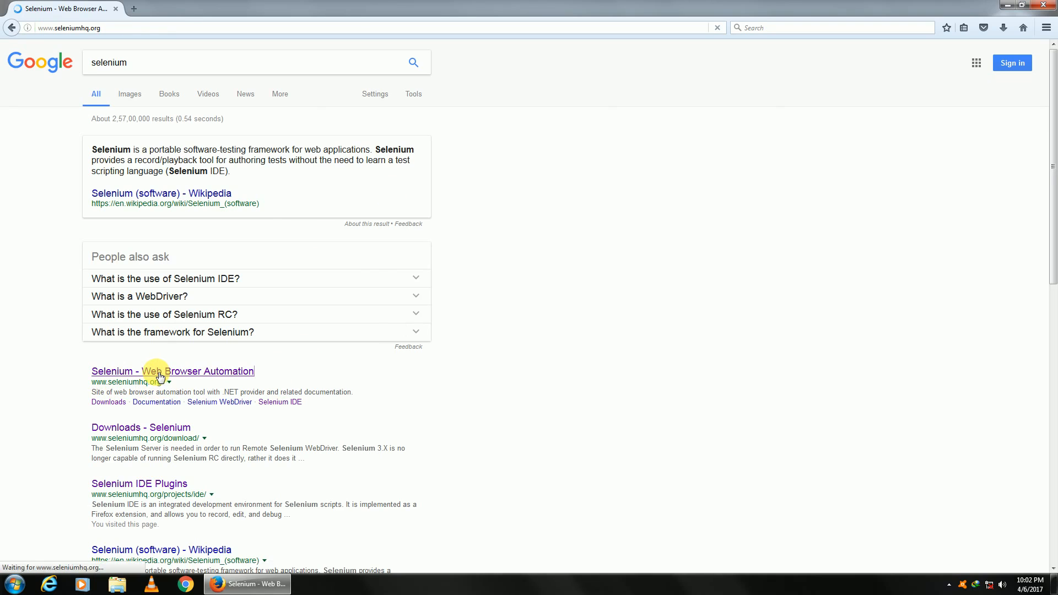
click(172, 371)
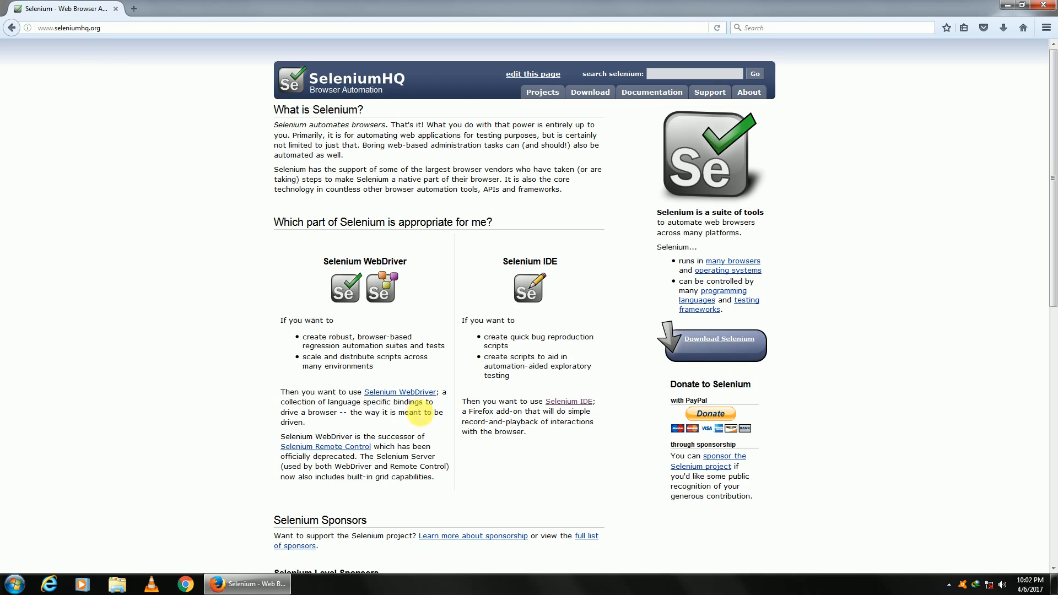
mouse_move(590, 93)
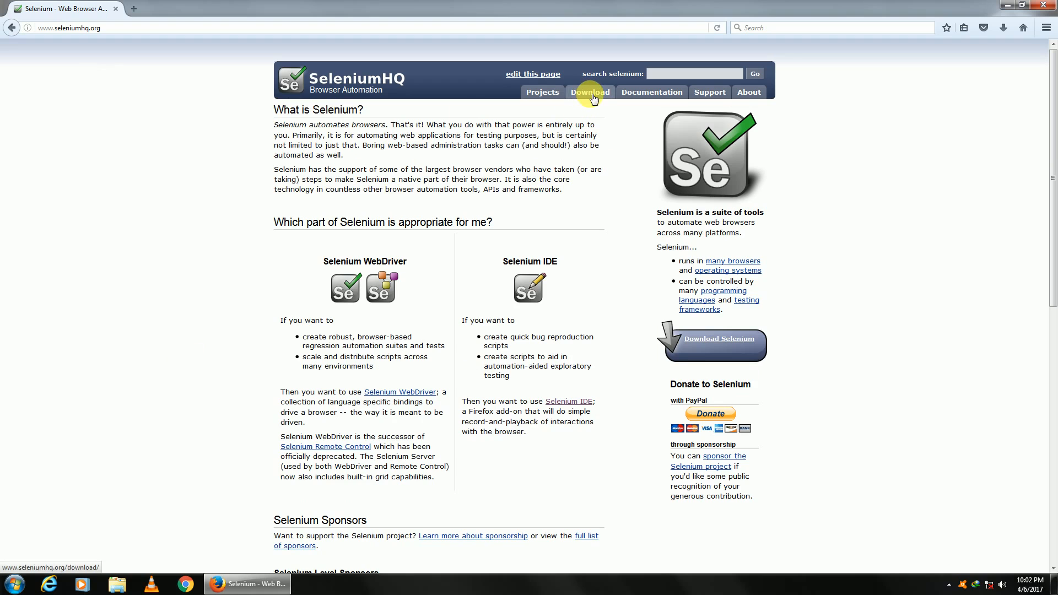
- On the Downloads page, follow Selenium IDE's 'from addons.mozilla.org' link
click(589, 92)
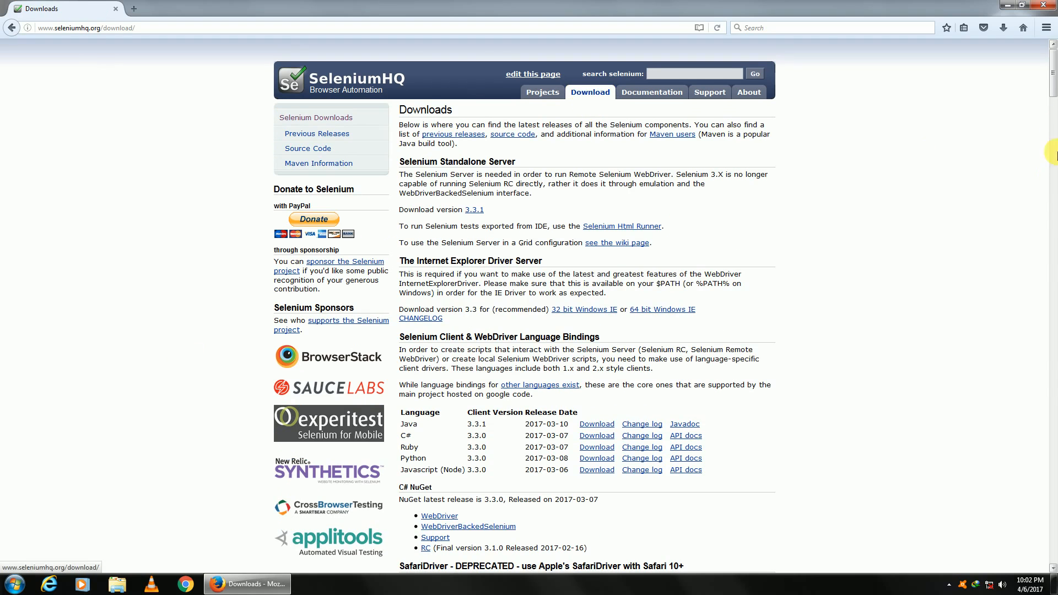
scroll(down, 3)
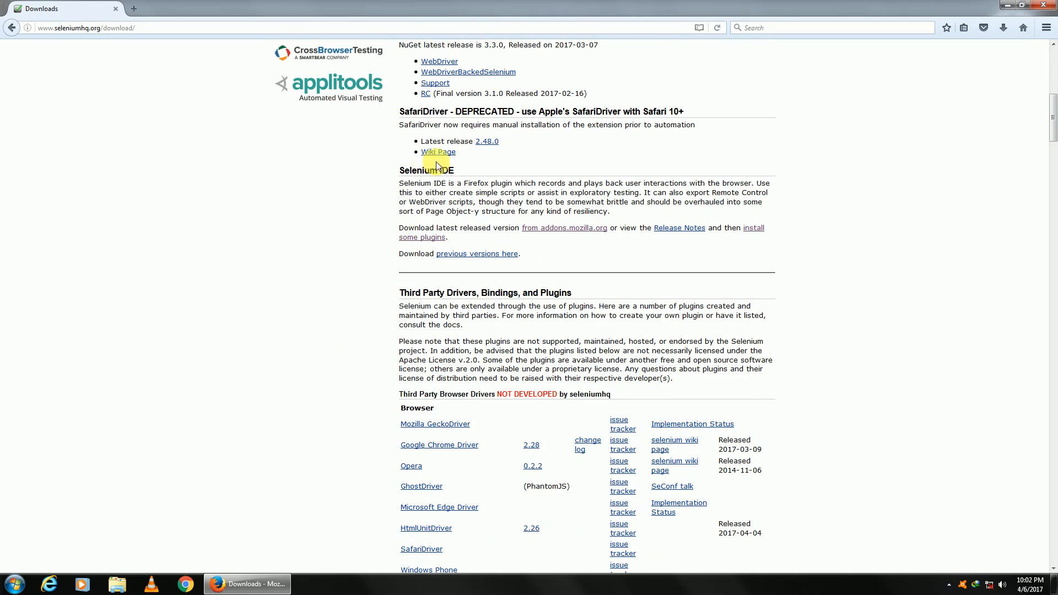
double_click(426, 170)
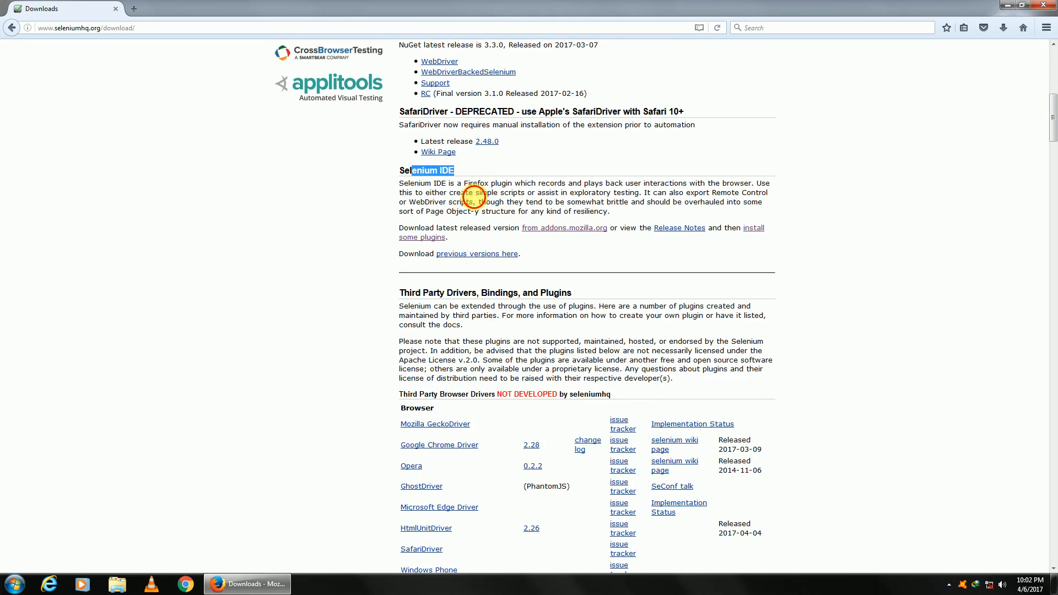
mouse_move(583, 235)
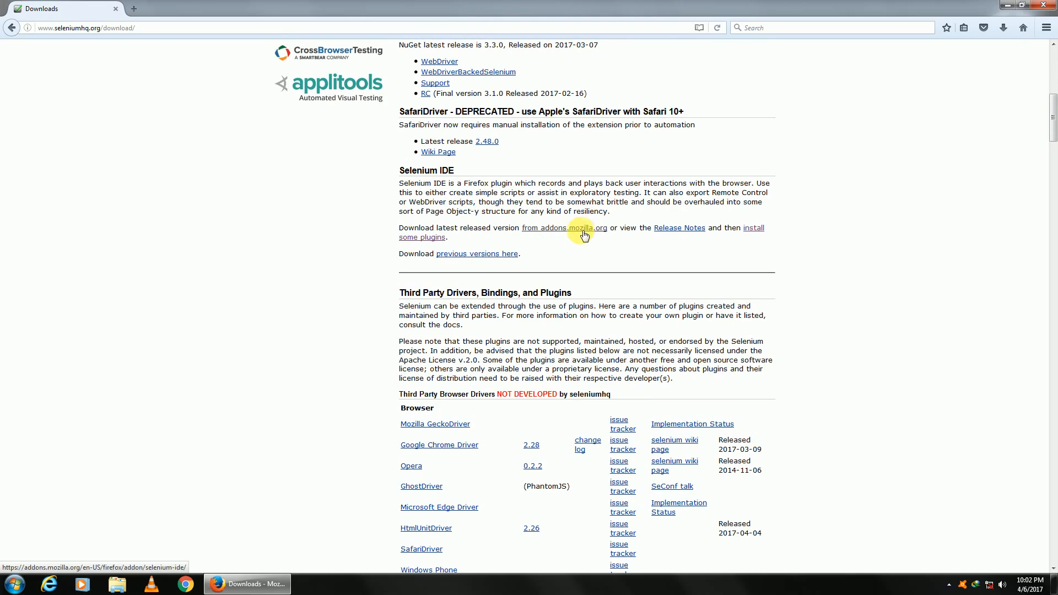
click(563, 227)
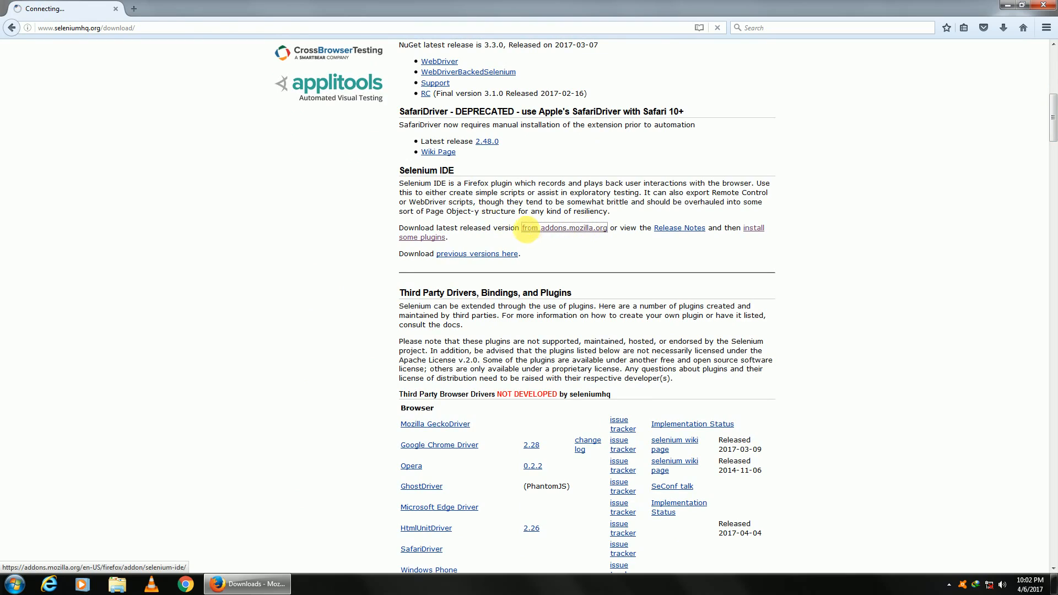
- Add Selenium IDE to Firefox, confirm Install, and close the 'Restart Now' notice
click(562, 227)
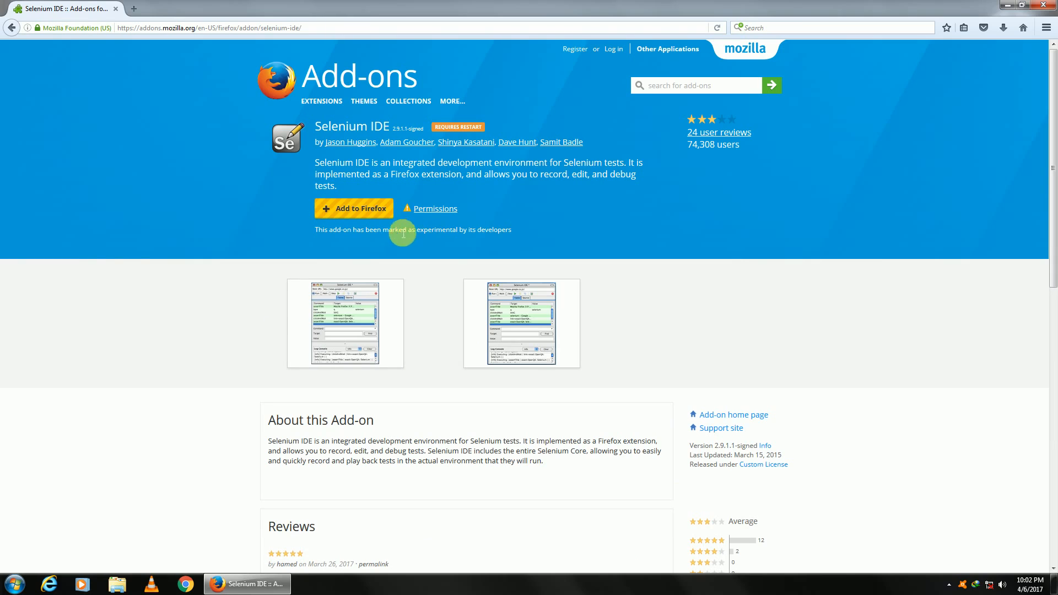
mouse_move(354, 207)
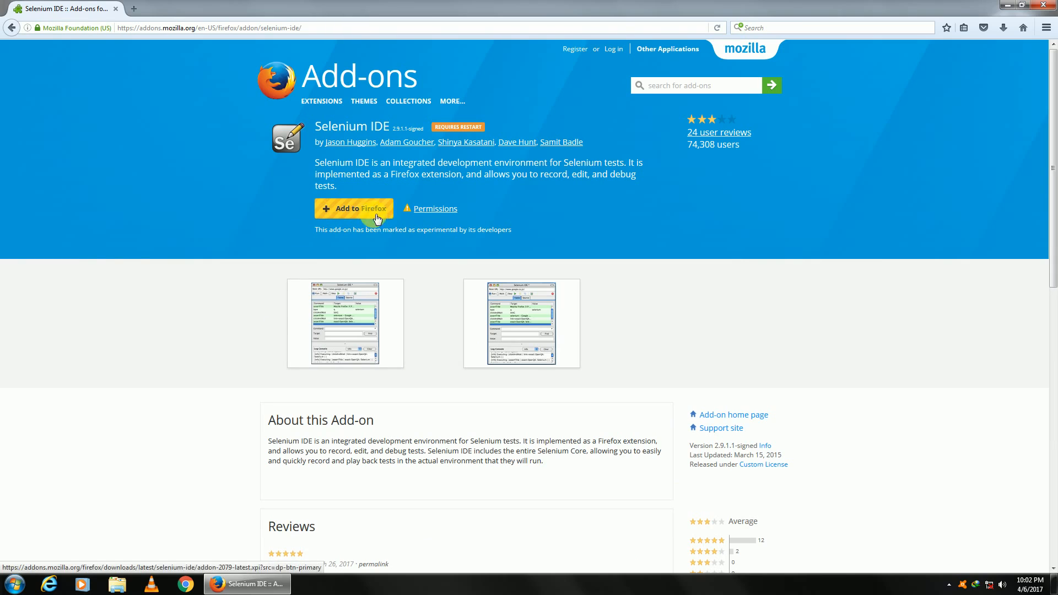
click(353, 208)
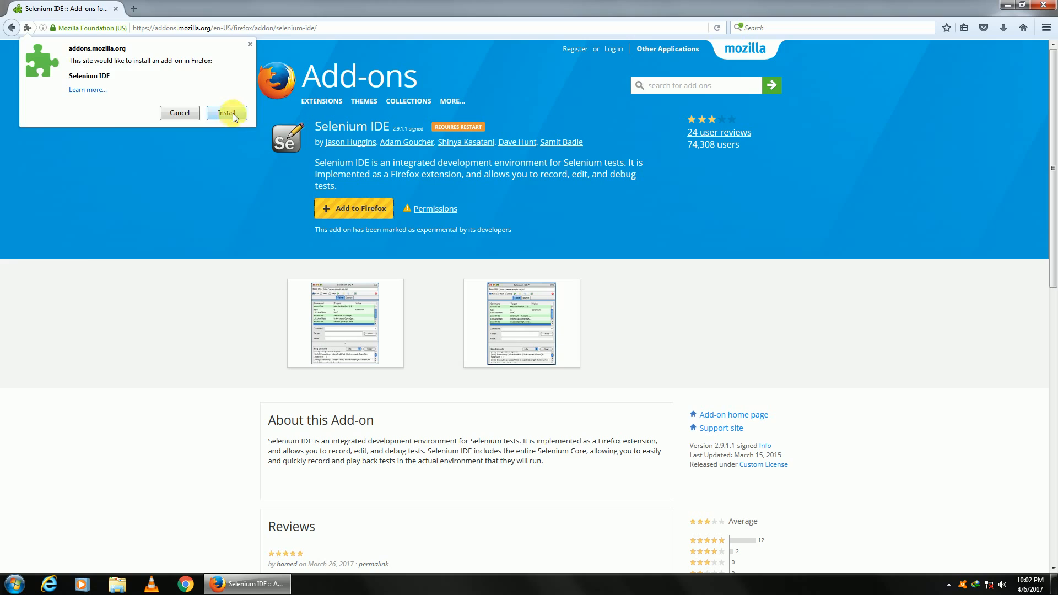
click(226, 112)
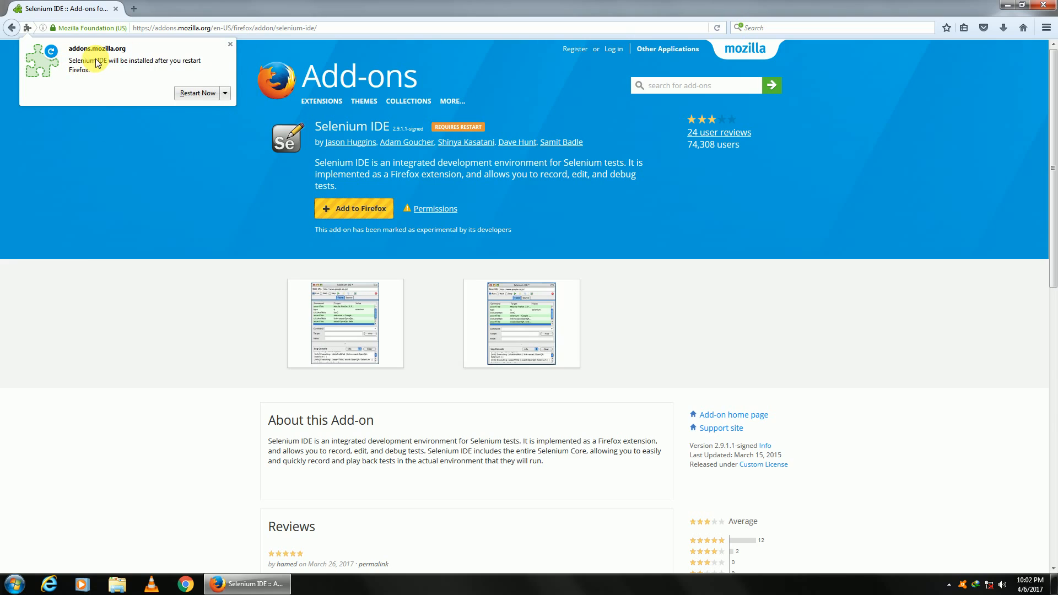
mouse_move(135, 69)
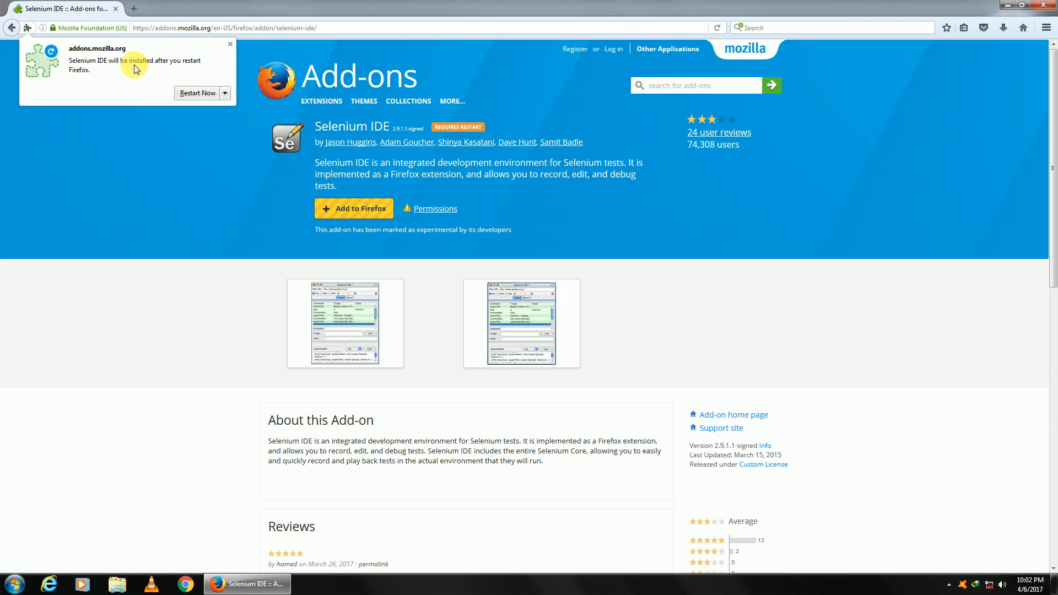
mouse_move(75, 78)
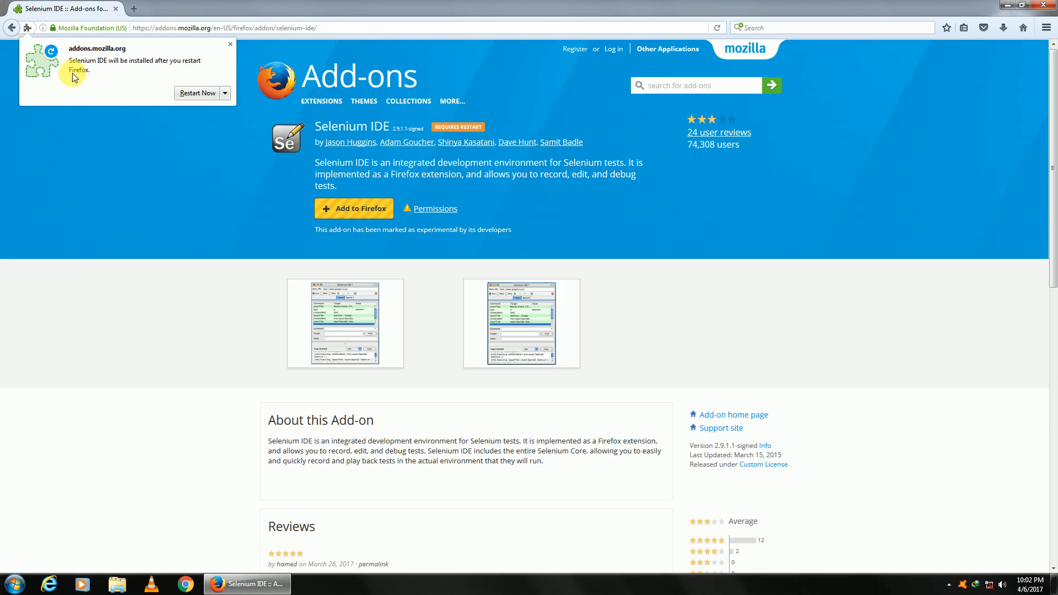
mouse_move(225, 52)
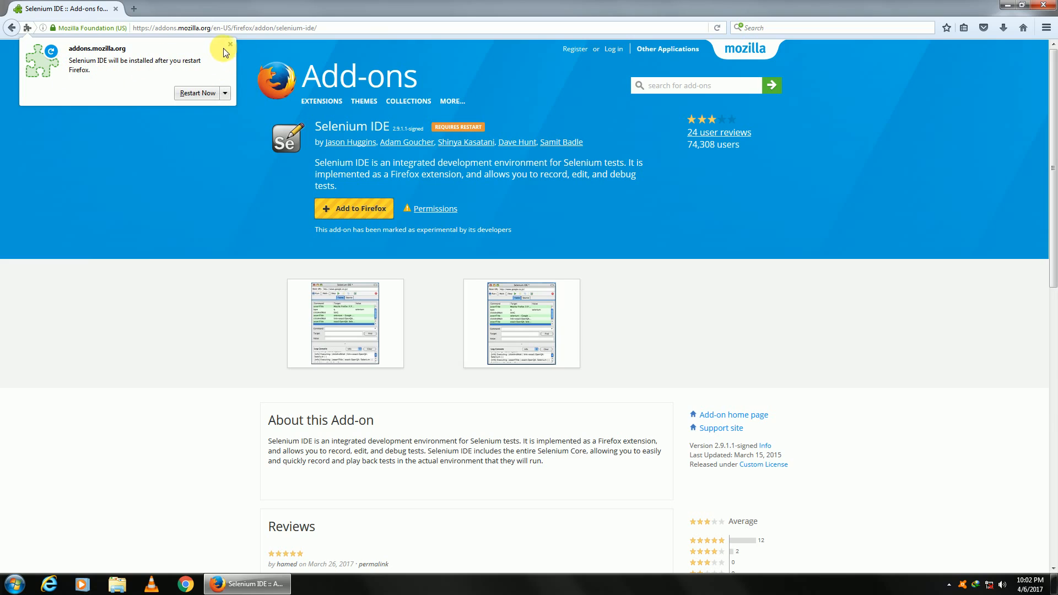
click(229, 44)
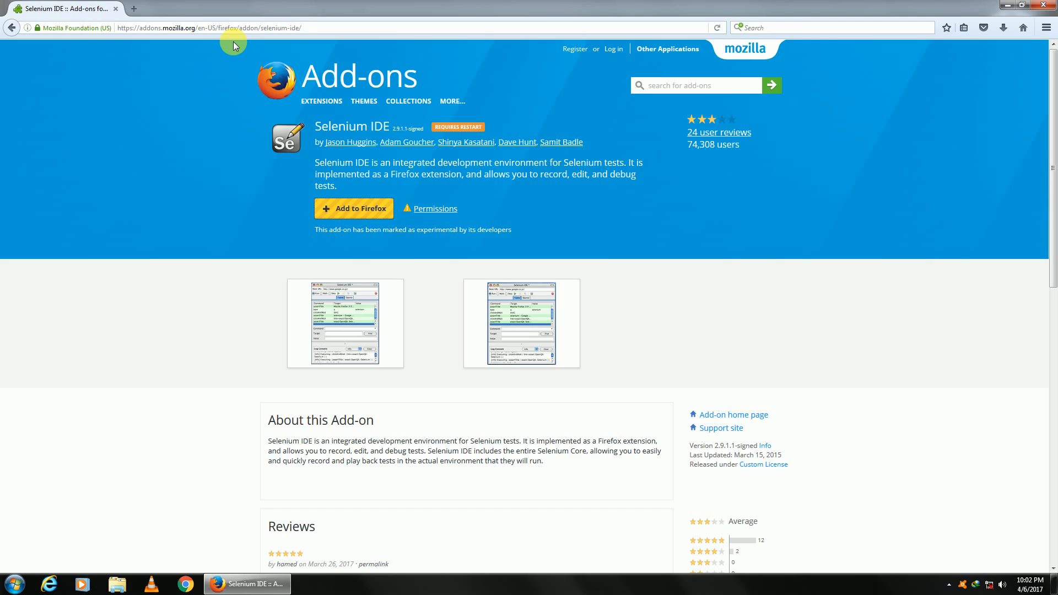
mouse_move(1052, 53)
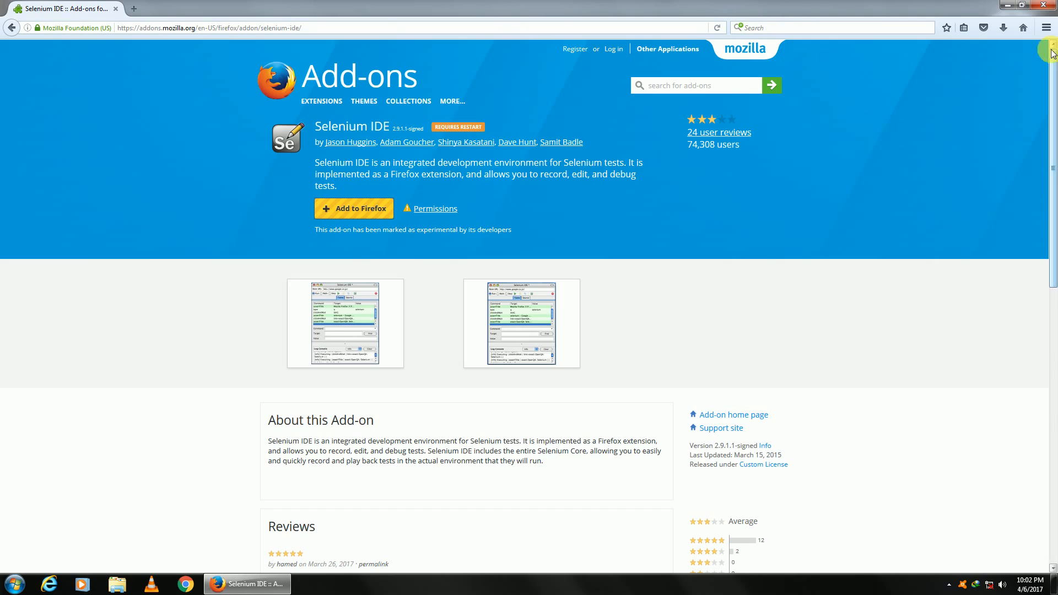
- Open Add-ons from Firefox's hamburger menu
click(1047, 27)
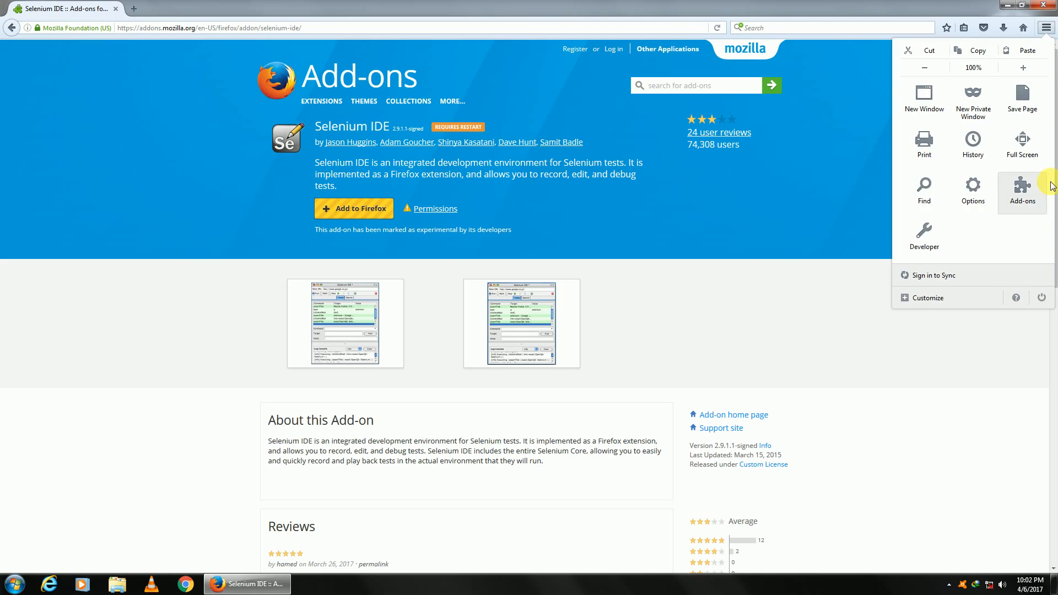
click(1021, 195)
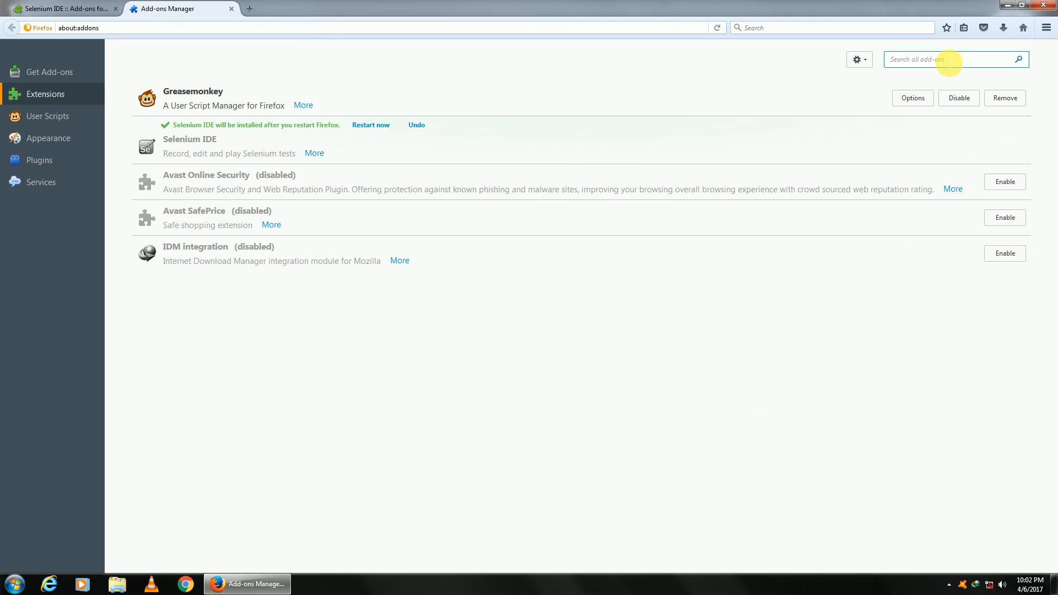
- Search add-ons for 'firebug' and install Firebug
text(firebug)
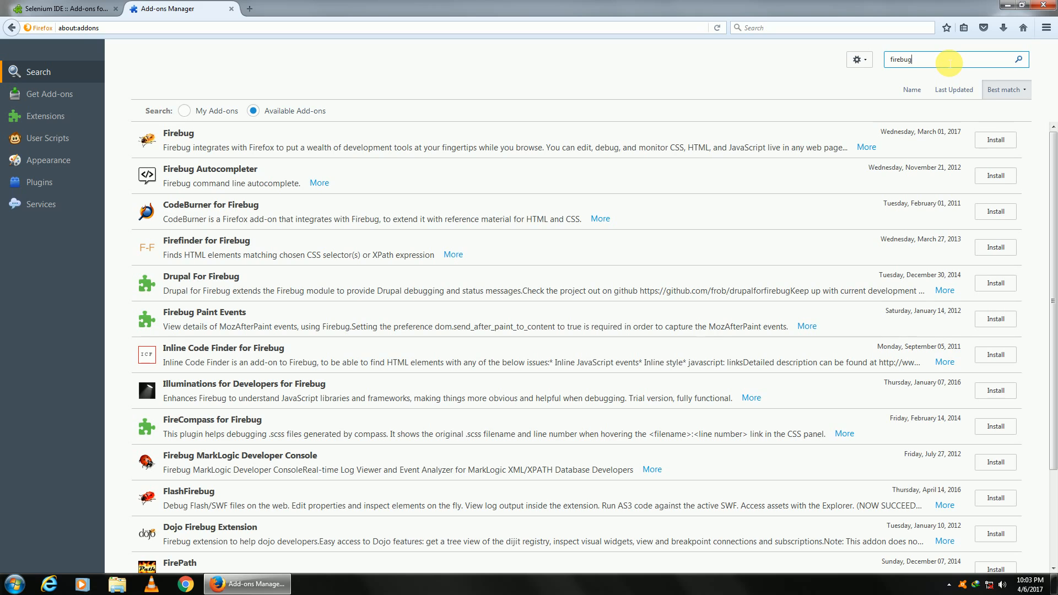
mouse_move(906, 122)
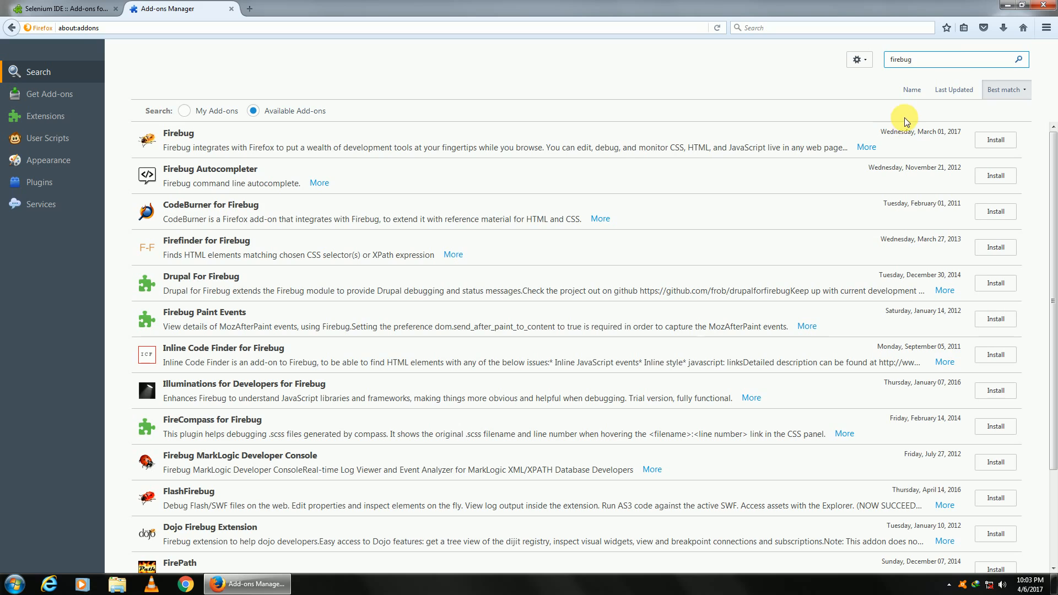
mouse_move(757, 187)
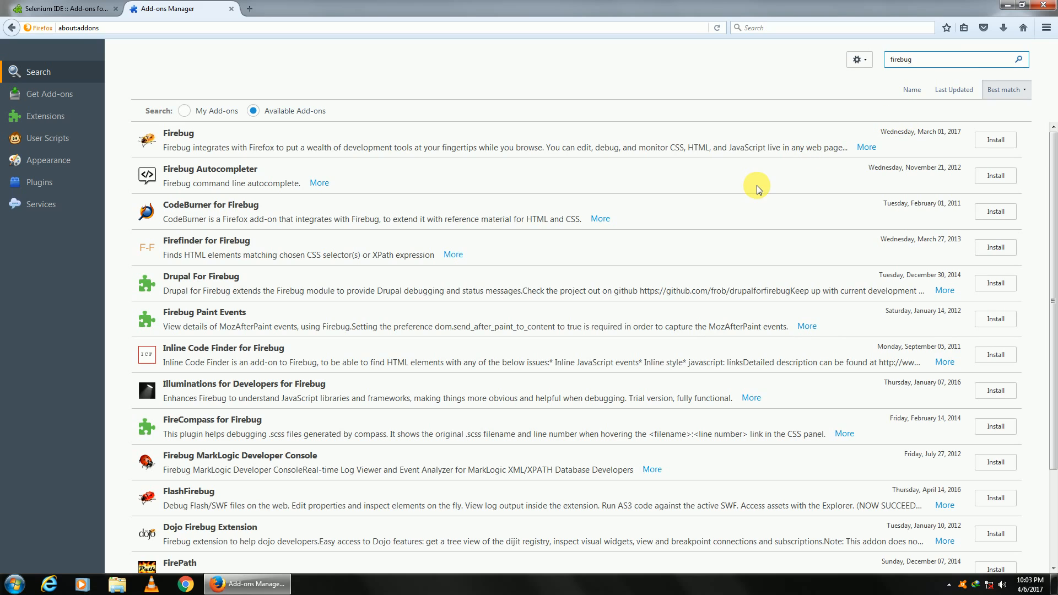
mouse_move(584, 214)
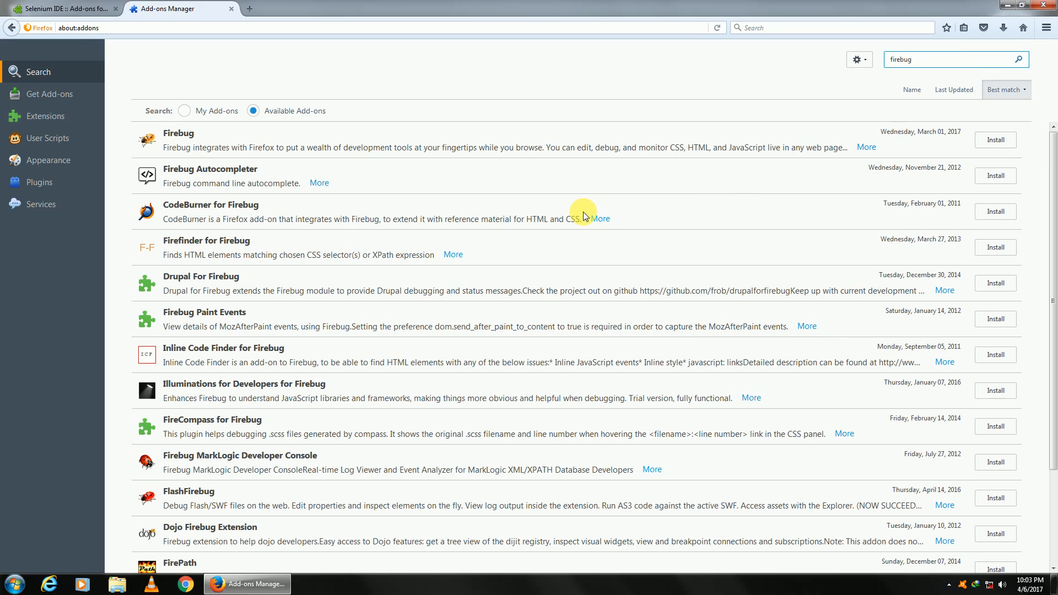
mouse_move(839, 209)
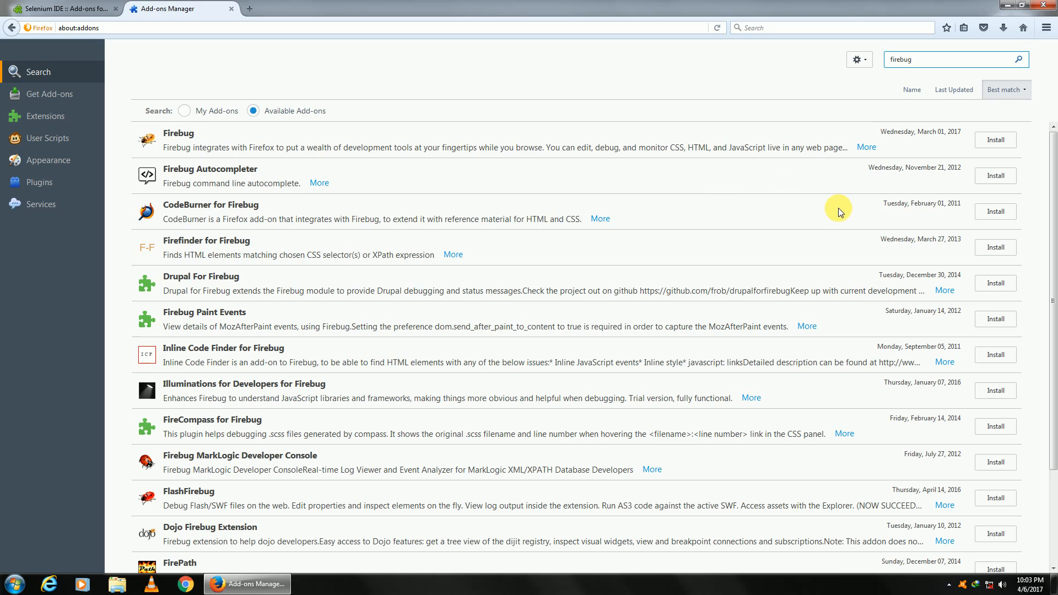
mouse_move(193, 150)
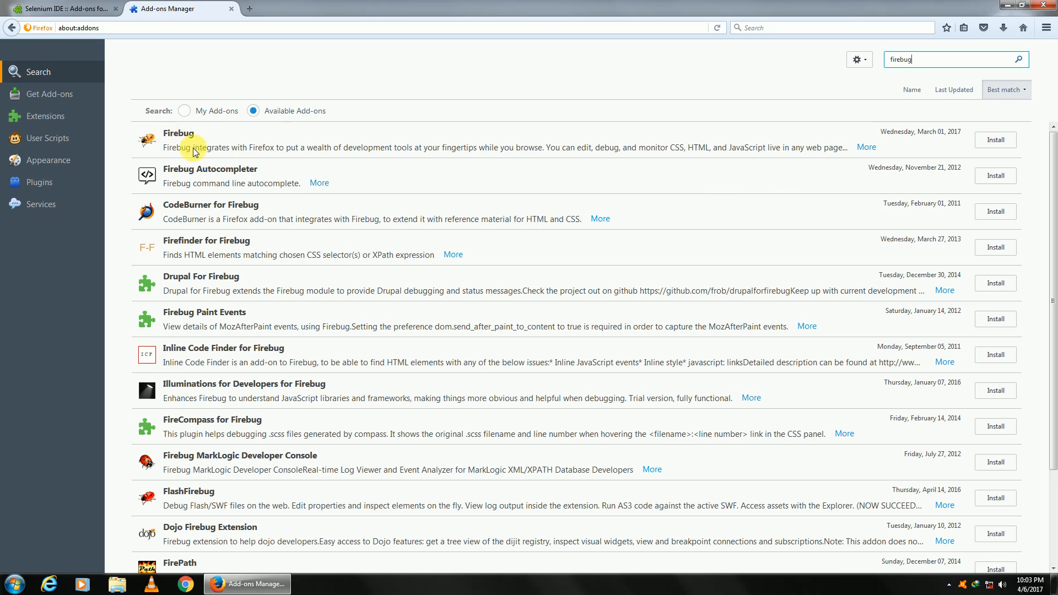
mouse_move(162, 130)
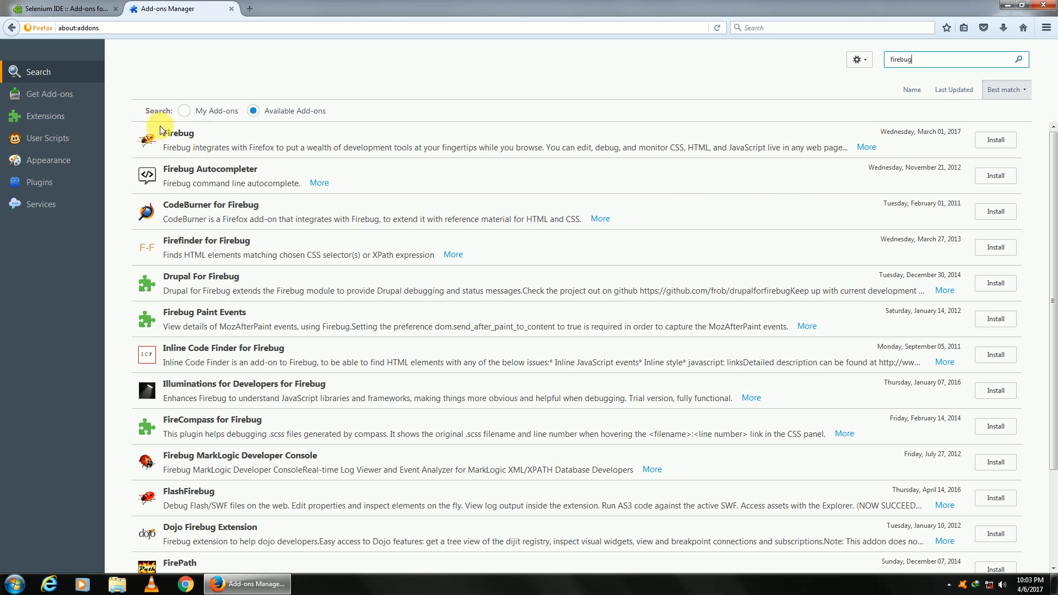
mouse_move(1042, 177)
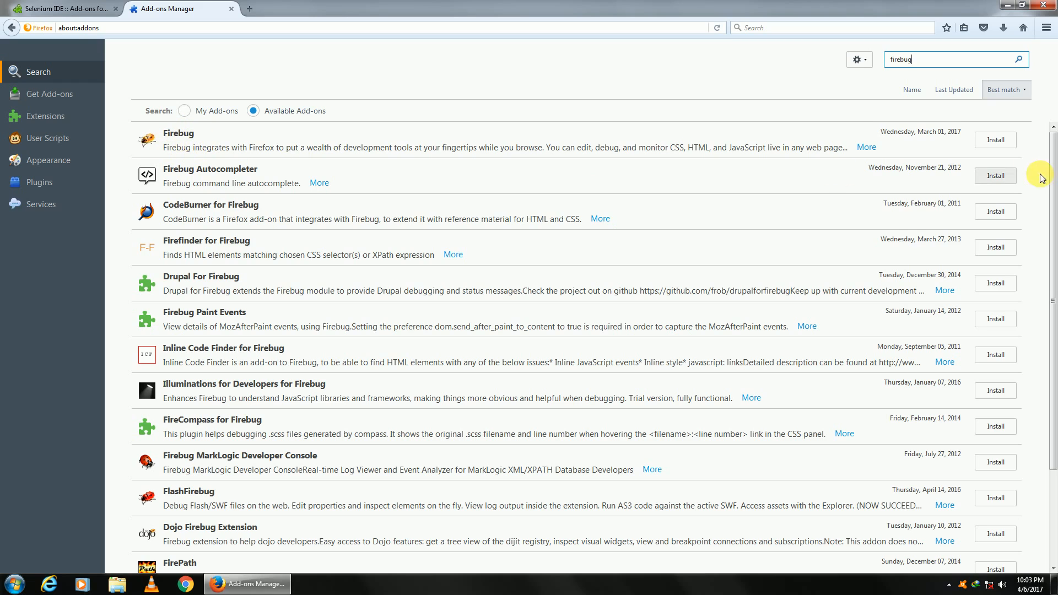
click(995, 139)
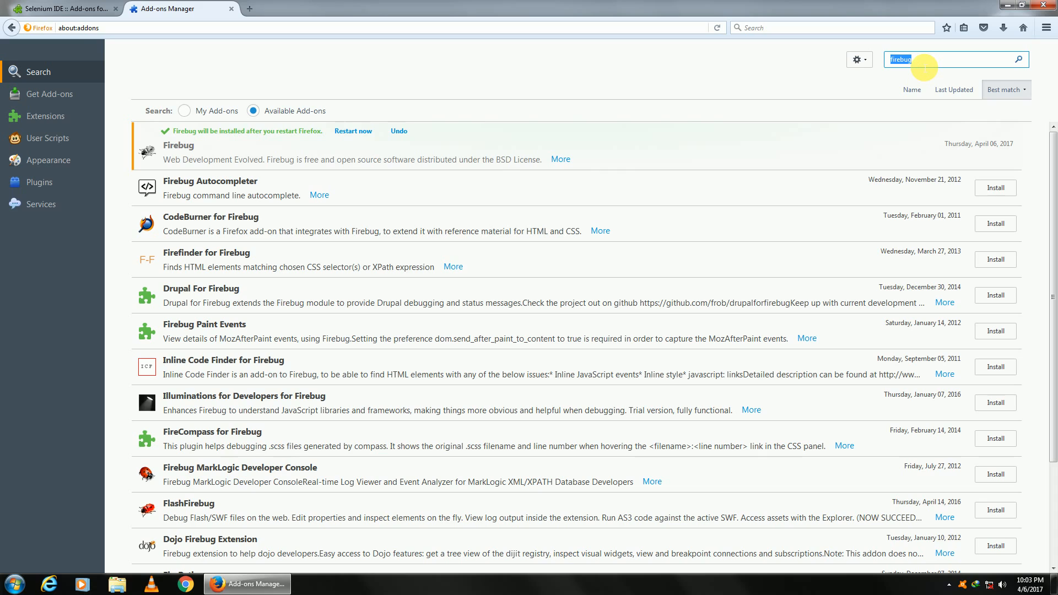
- Search add-ons for 'firepath' and install FirePath
text(firepath)
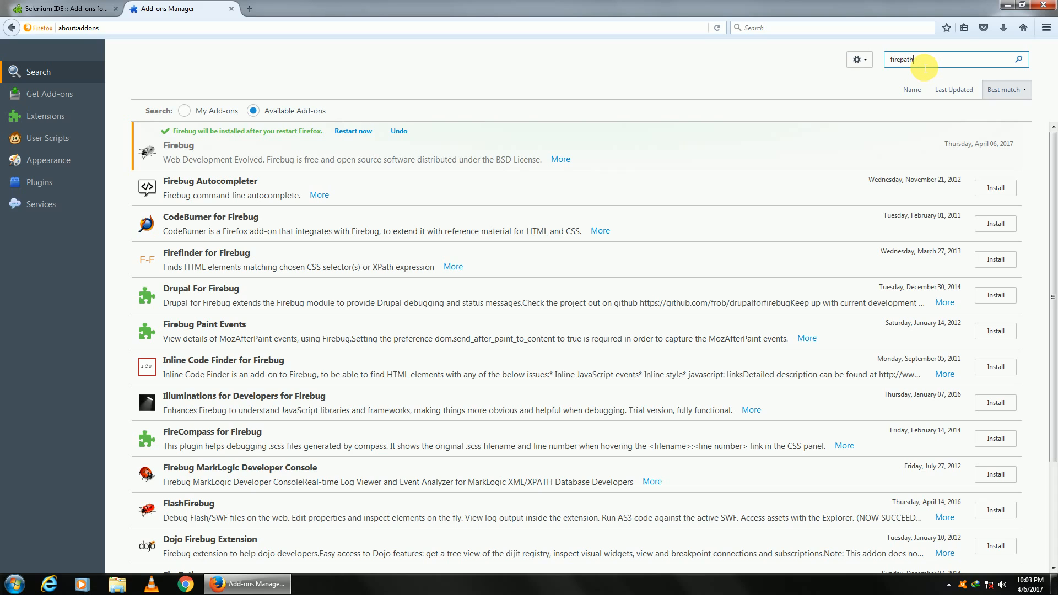
click(1018, 60)
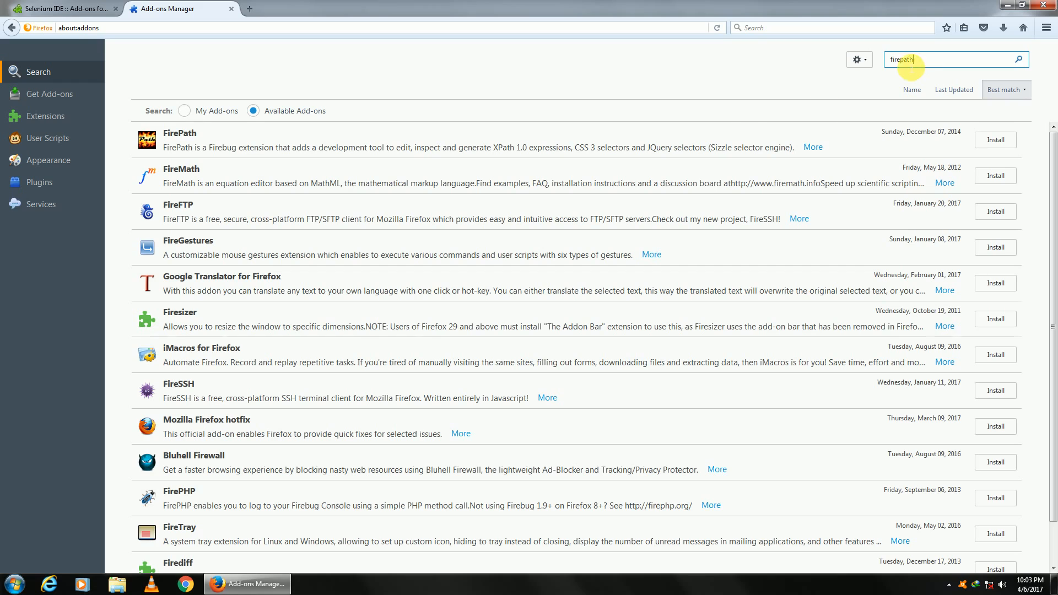
mouse_move(455, 142)
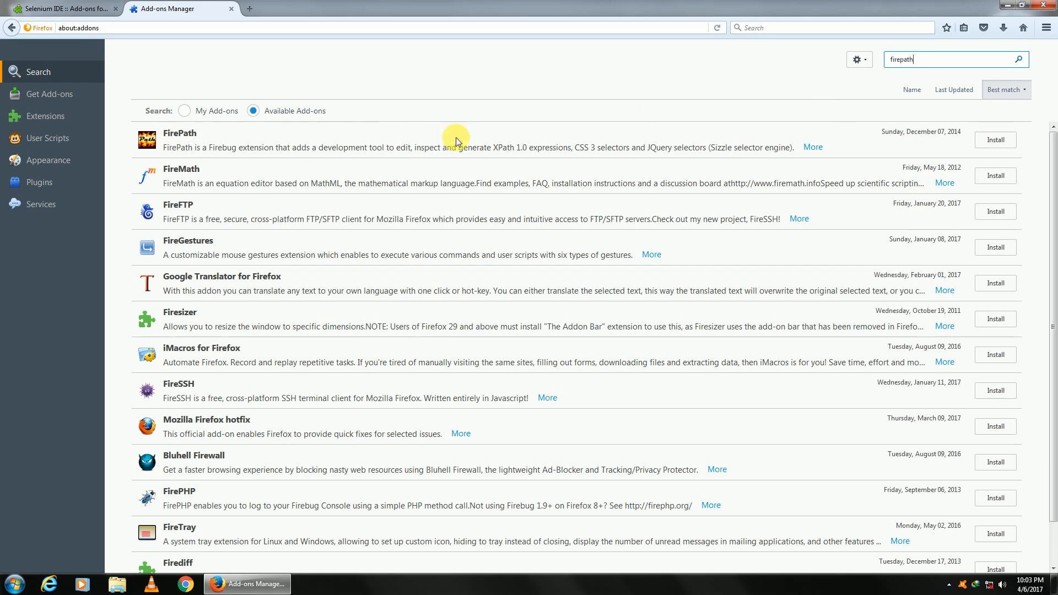
click(995, 139)
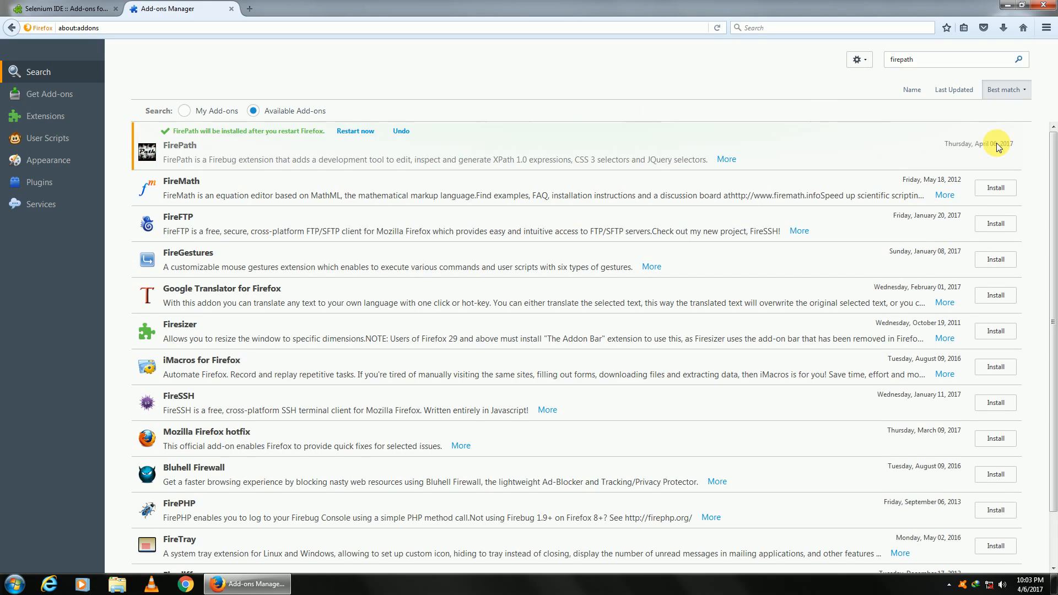
mouse_move(995, 147)
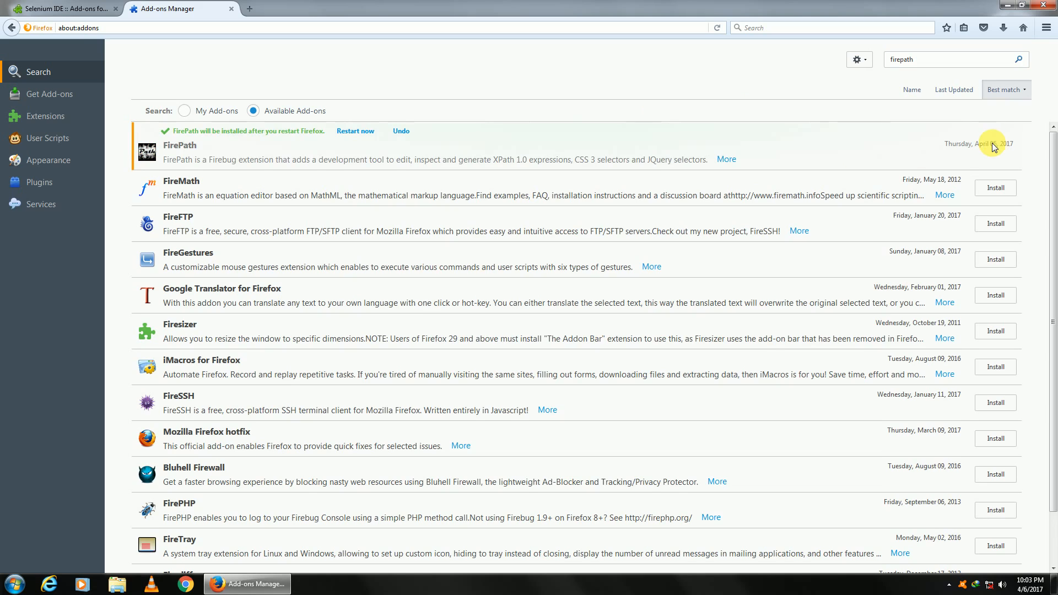
mouse_move(313, 101)
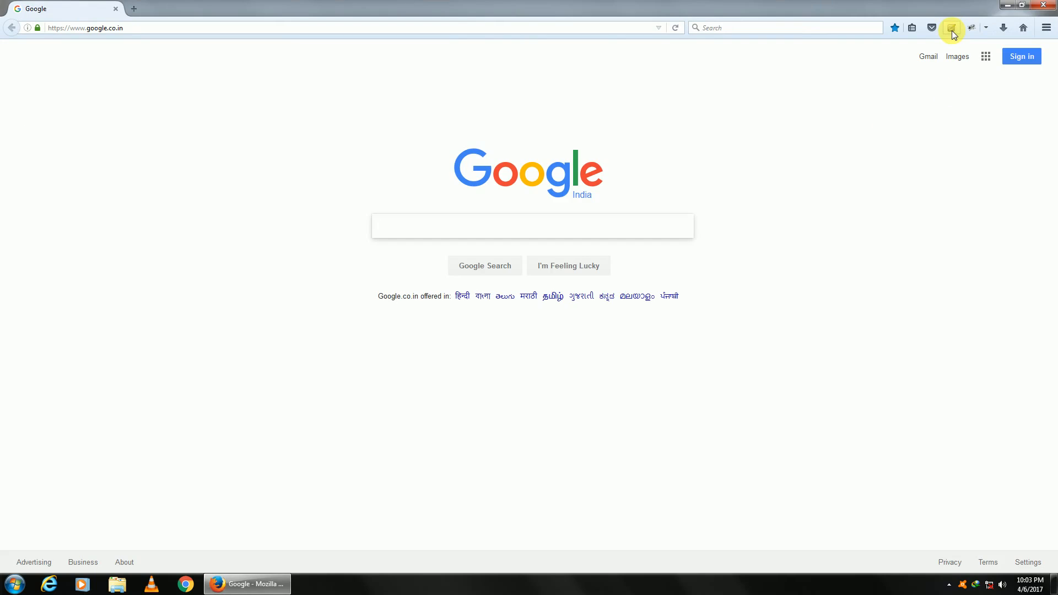
- Open Selenium IDE 2.9.1 from the toolbar, move its window down, then close it
click(951, 27)
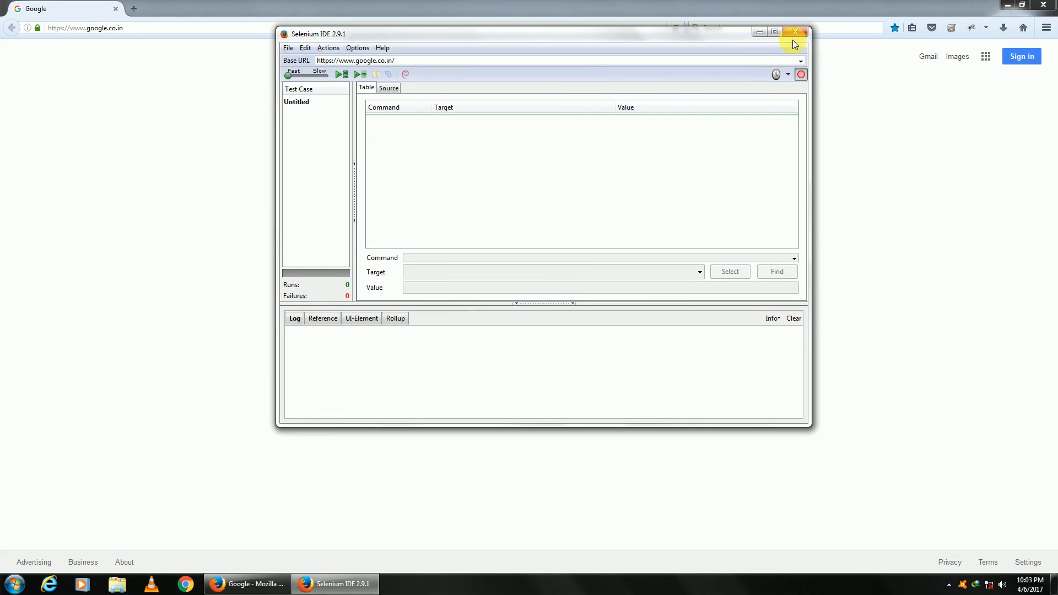
mouse_move(419, 38)
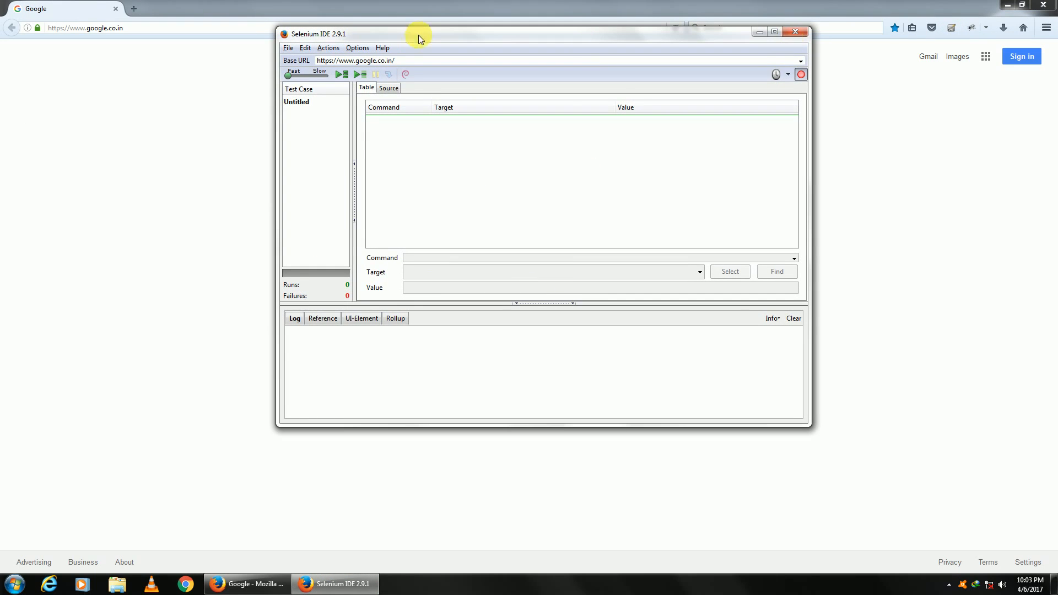
drag(419, 33, 442, 87)
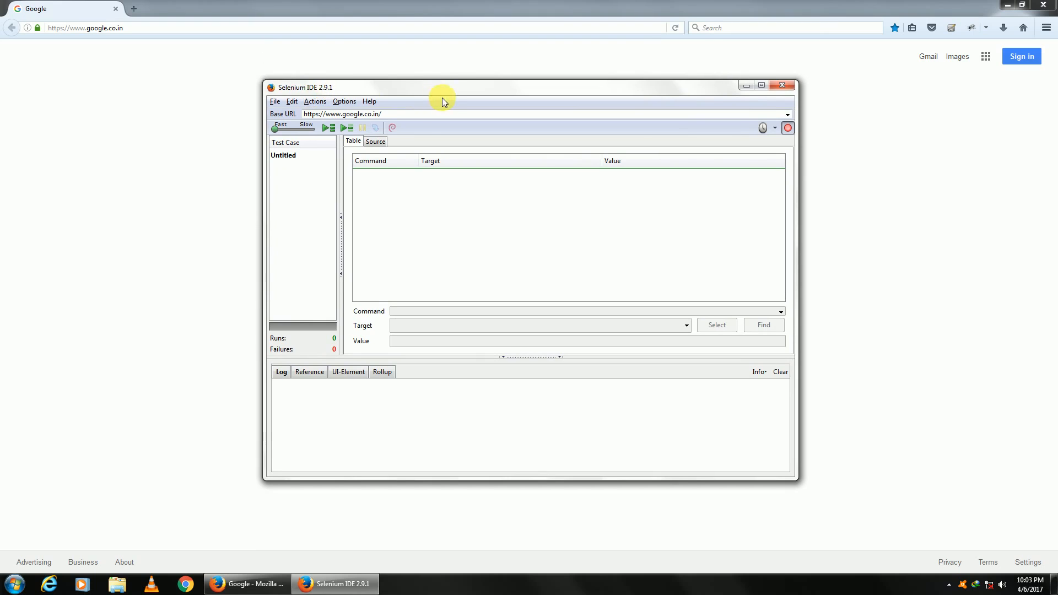
mouse_move(780, 85)
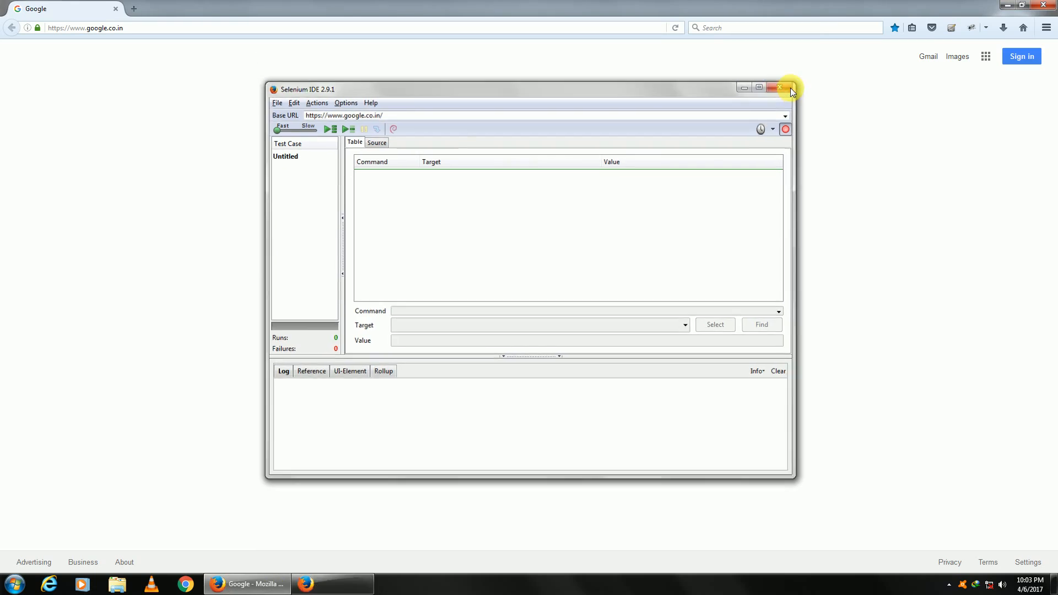
click(779, 88)
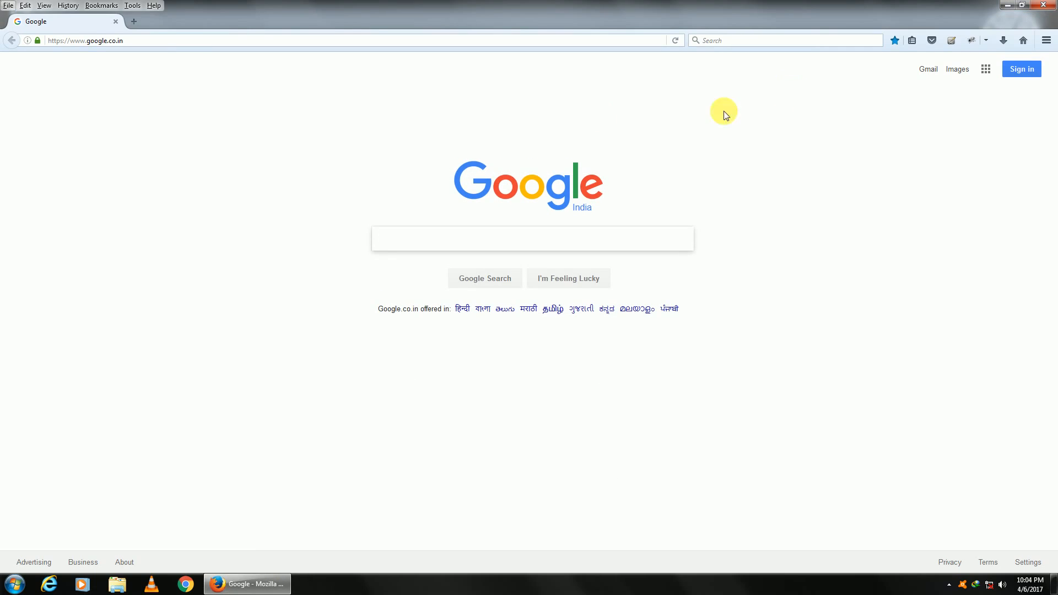
- Launch Selenium IDE from the Tools menu
click(132, 5)
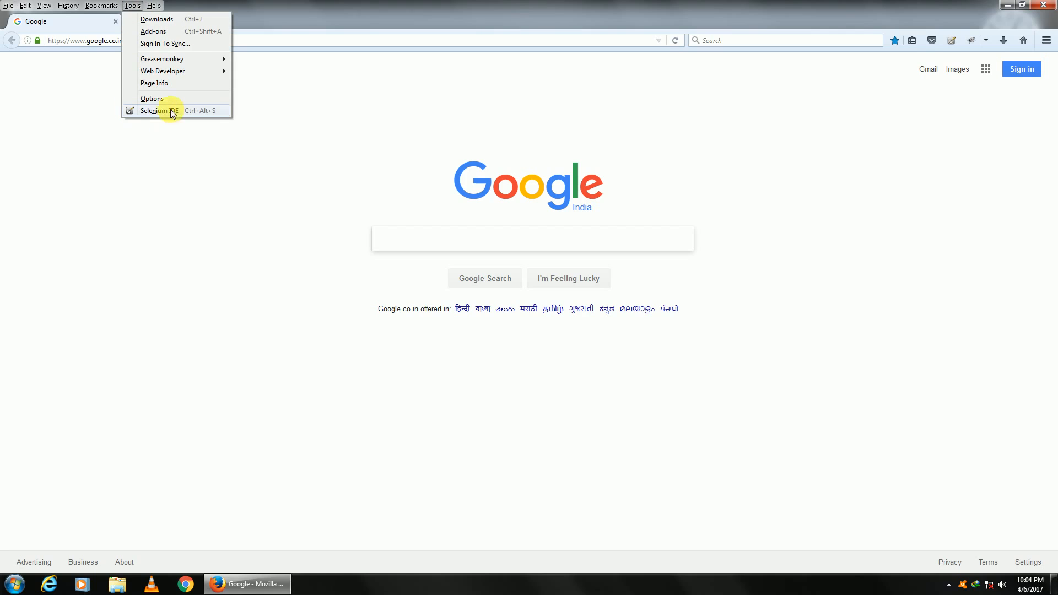
click(155, 110)
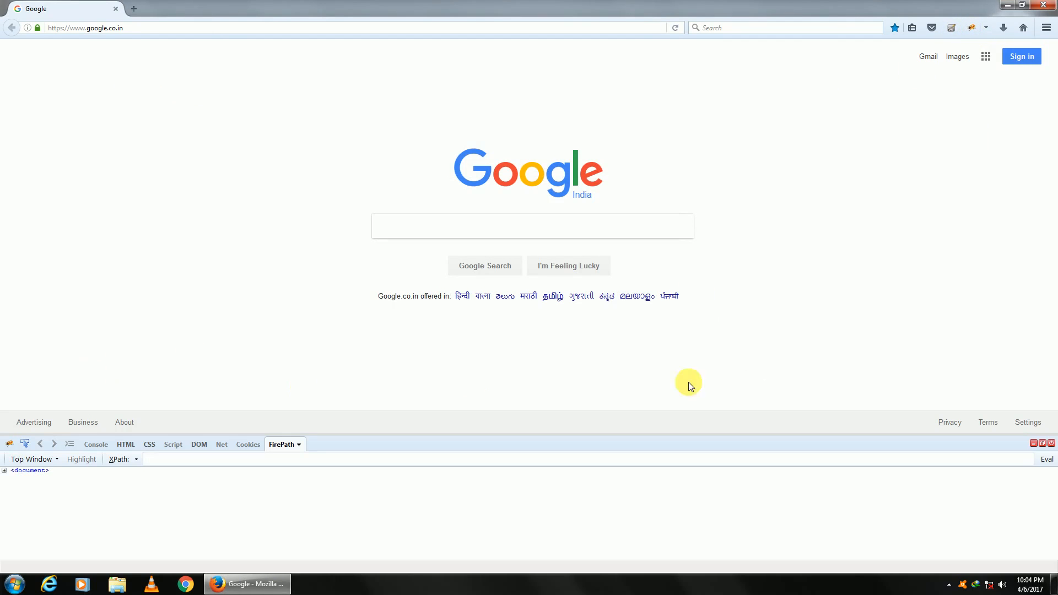
mouse_move(733, 406)
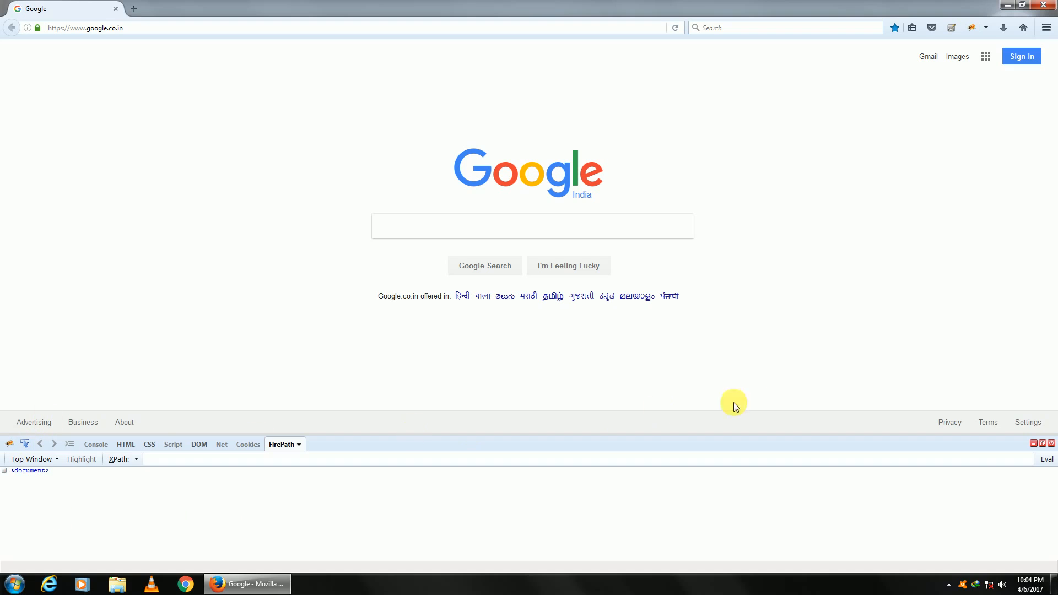
mouse_move(342, 487)
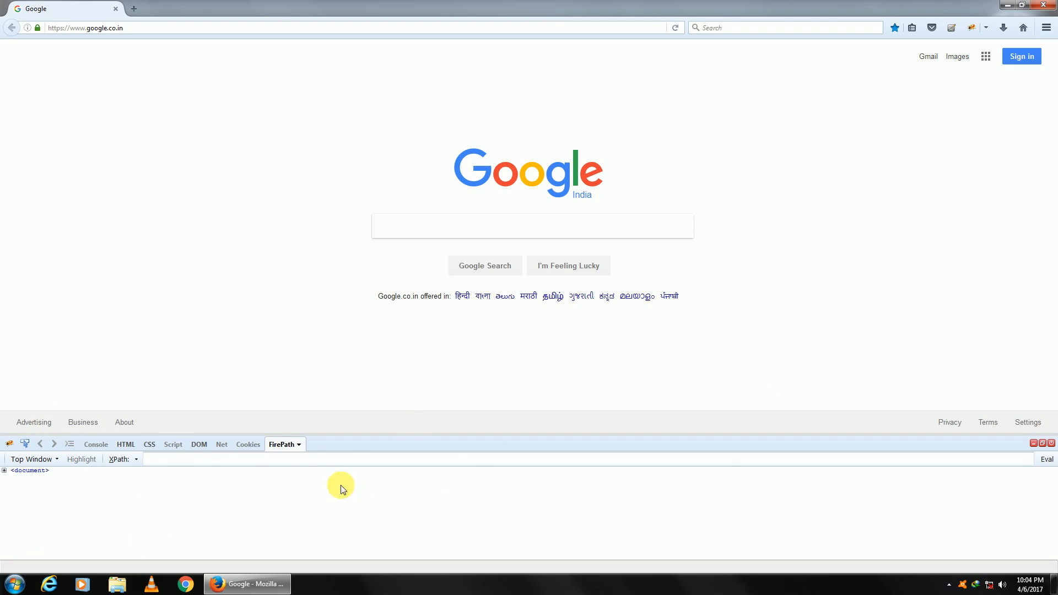
- Select FirePath in the Firebug panel below the Google page
click(281, 444)
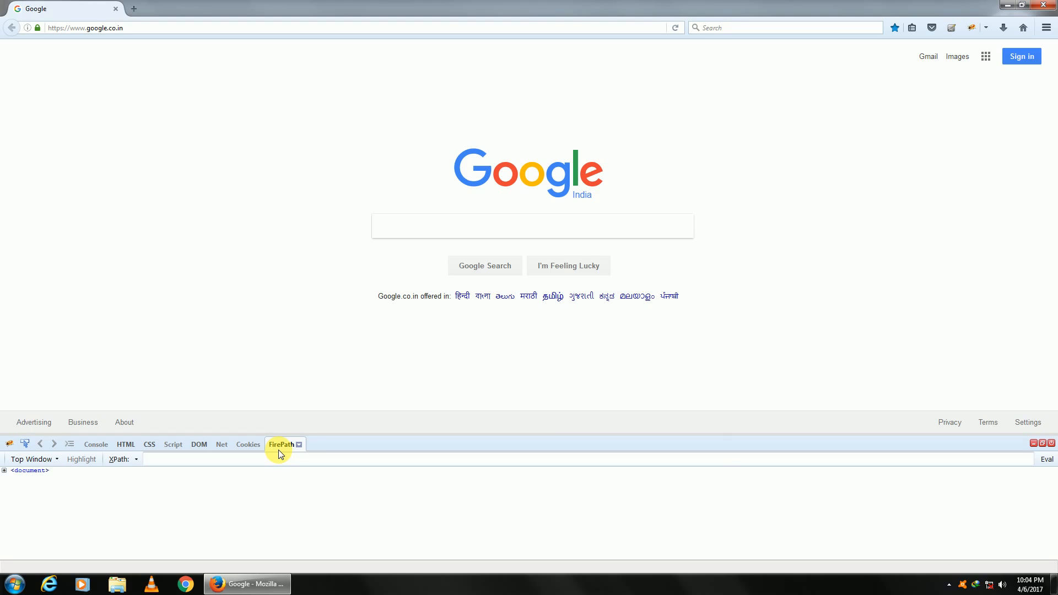
mouse_move(558, 204)
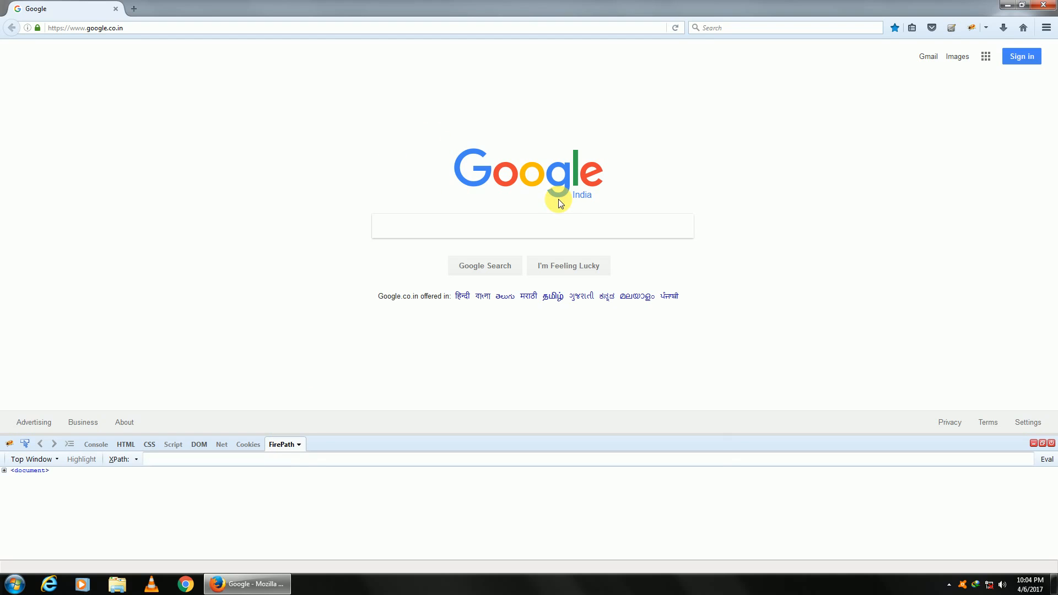
mouse_move(937, 226)
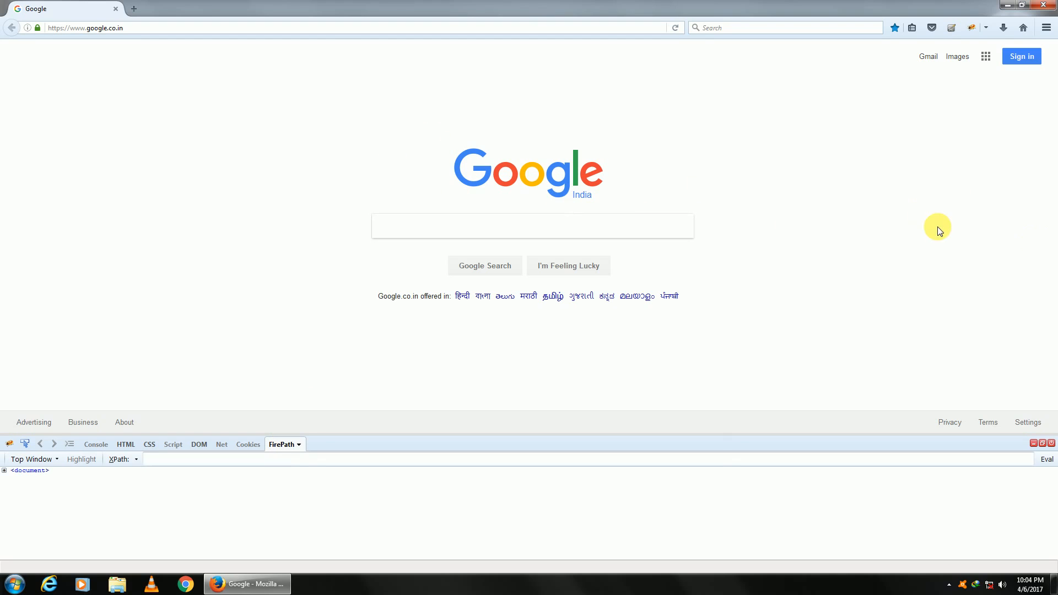